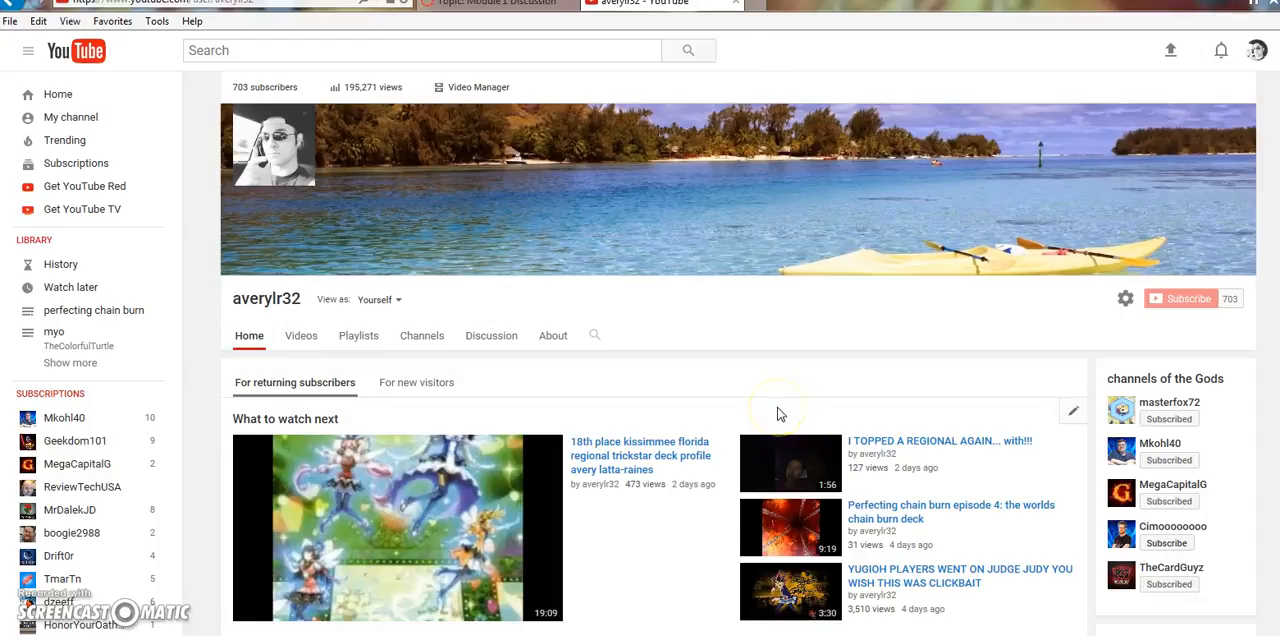
{"action": "mouse_move", "coordinate": [1109, 343]}
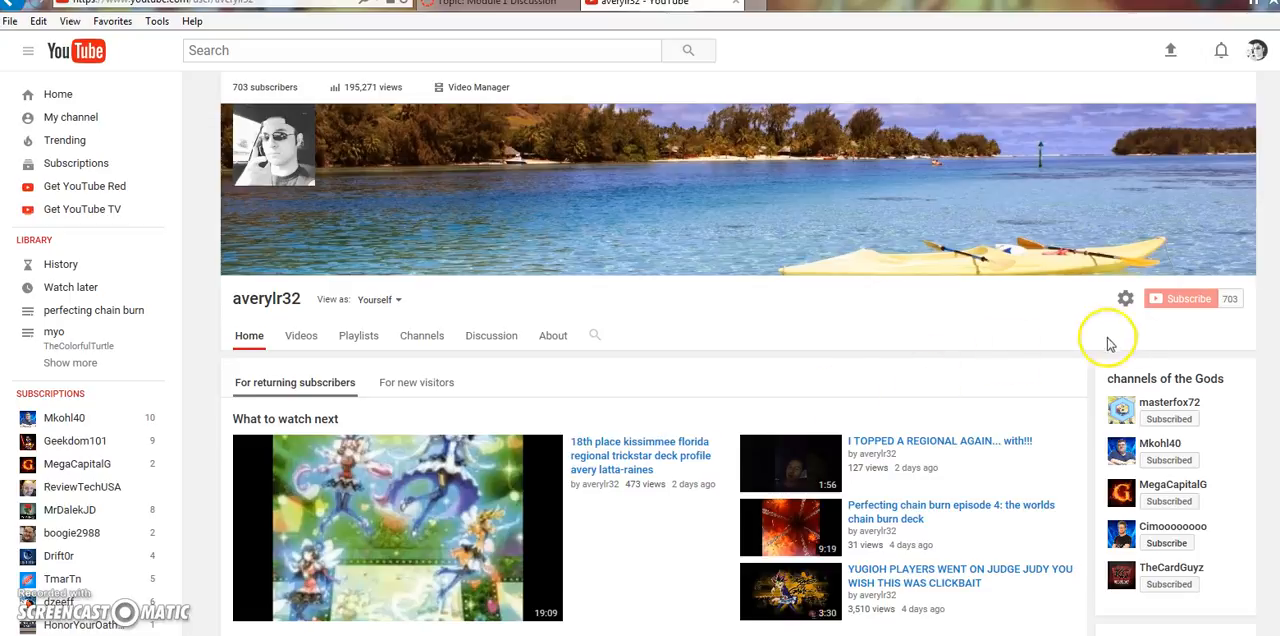
{"action": "mouse_move", "coordinate": [1185, 298]}
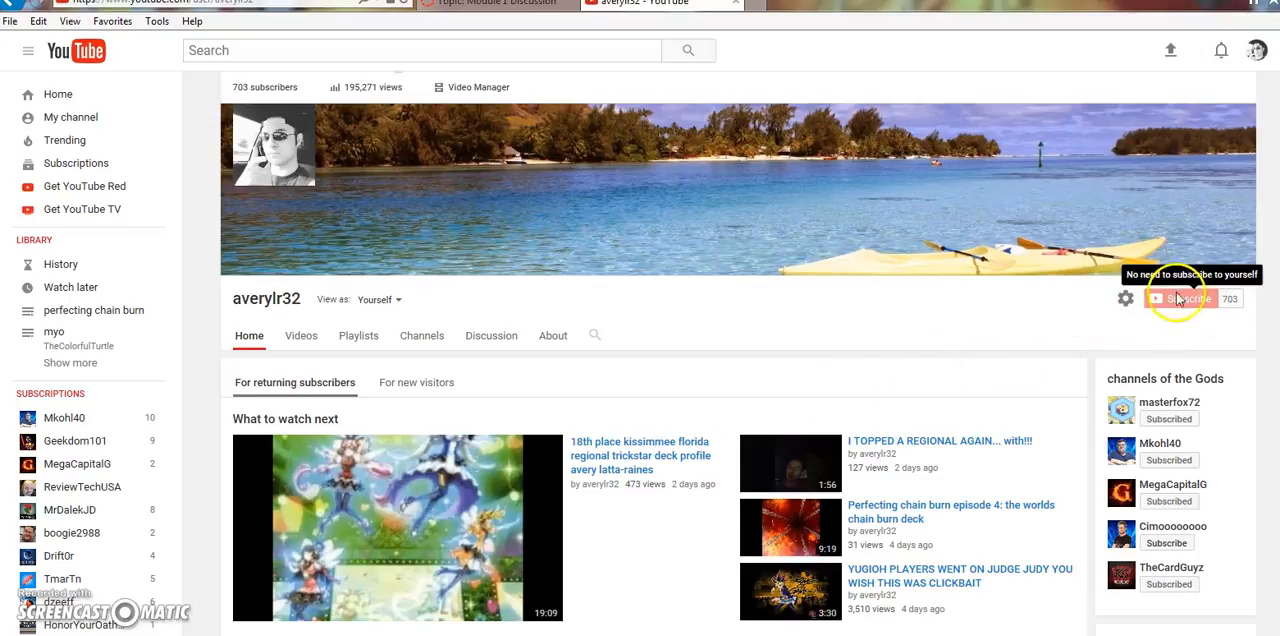
{"action": "mouse_move", "coordinate": [842, 333]}
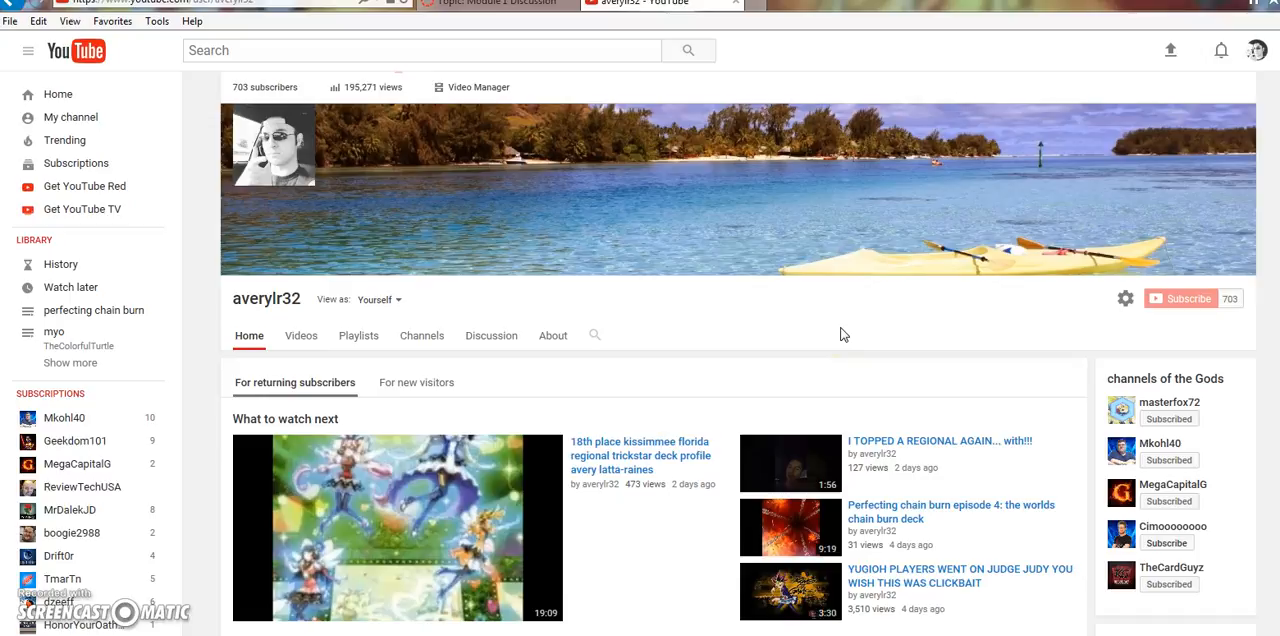
{"action": "mouse_move", "coordinate": [858, 190]}
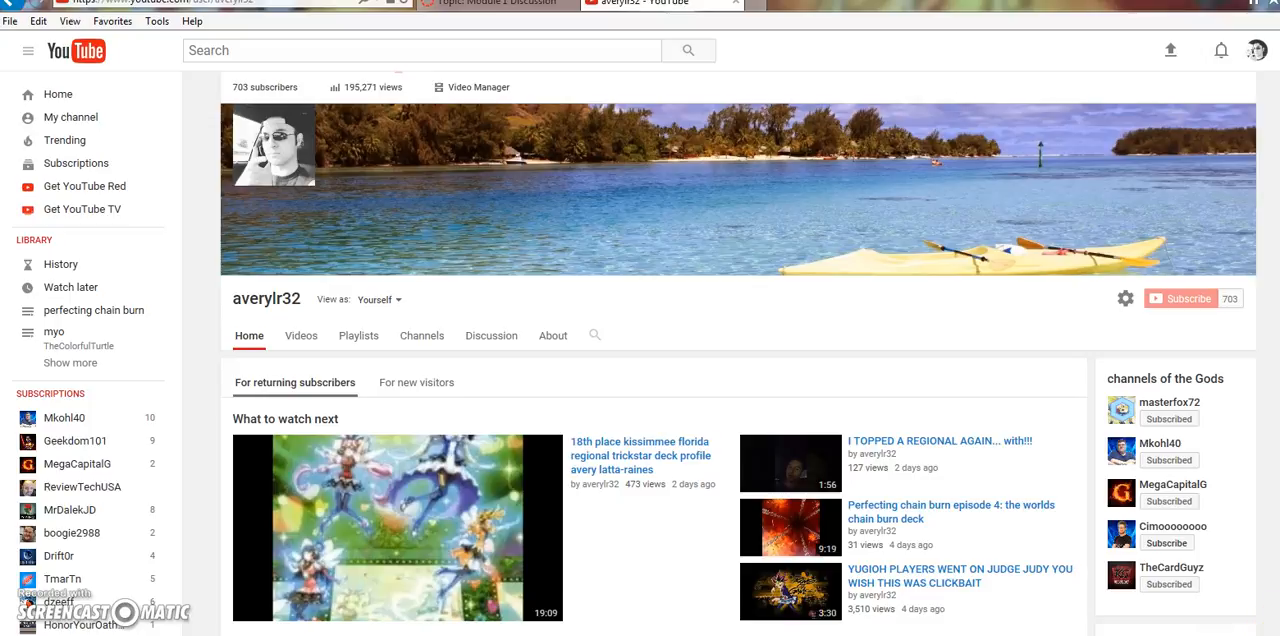
{"action": "mouse_move", "coordinate": [675, 498]}
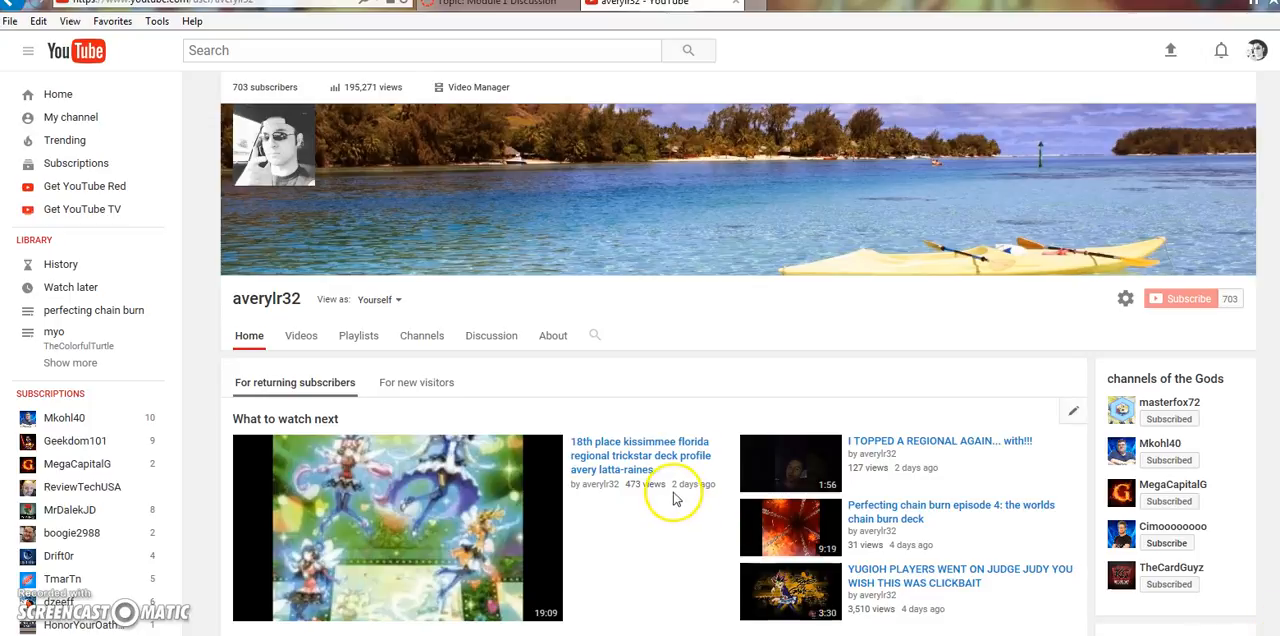
{"action": "mouse_move", "coordinate": [505, 398]}
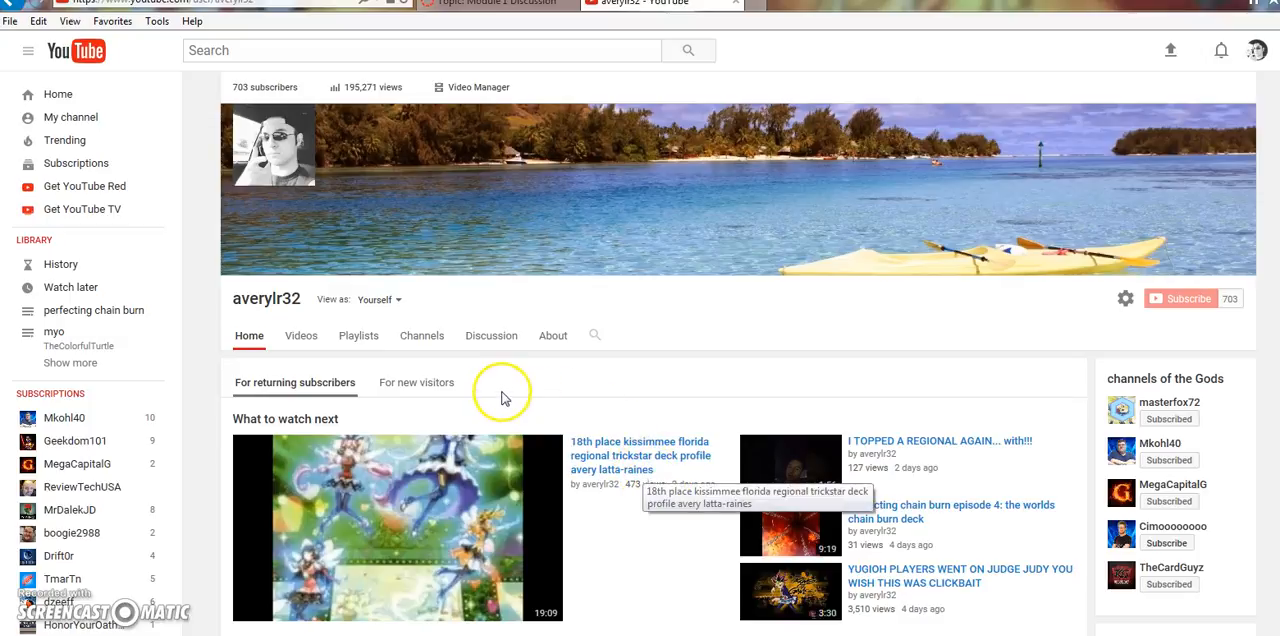
{"action": "mouse_move", "coordinate": [640, 355]}
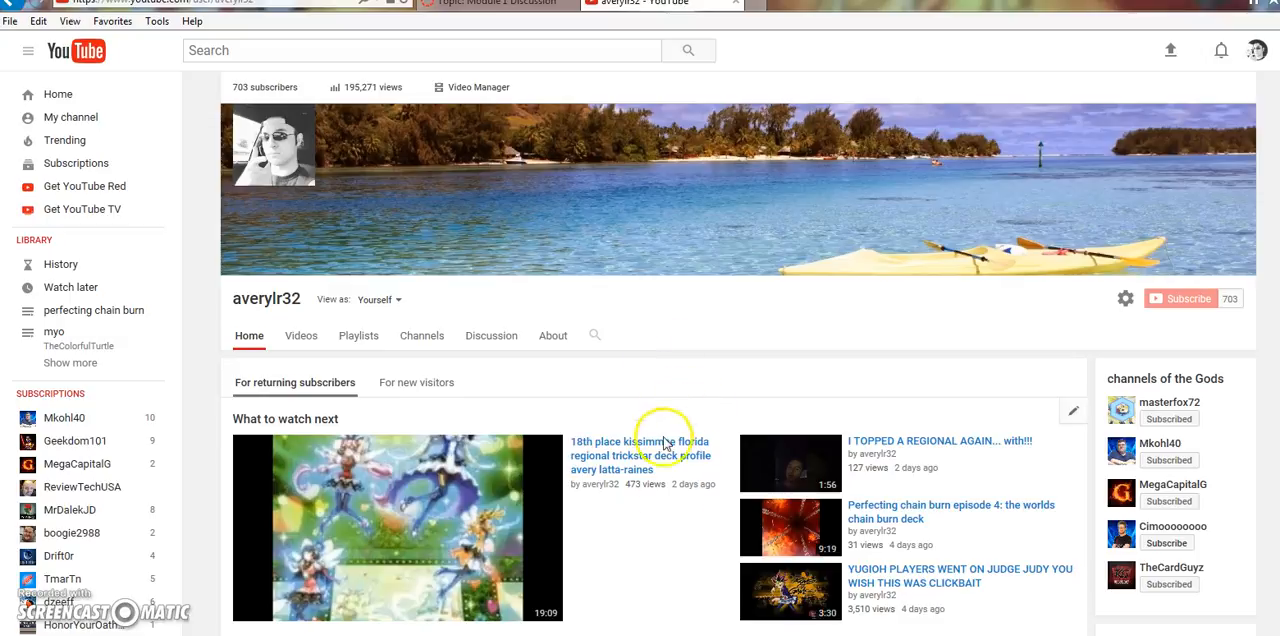
{"action": "mouse_move", "coordinate": [645, 490]}
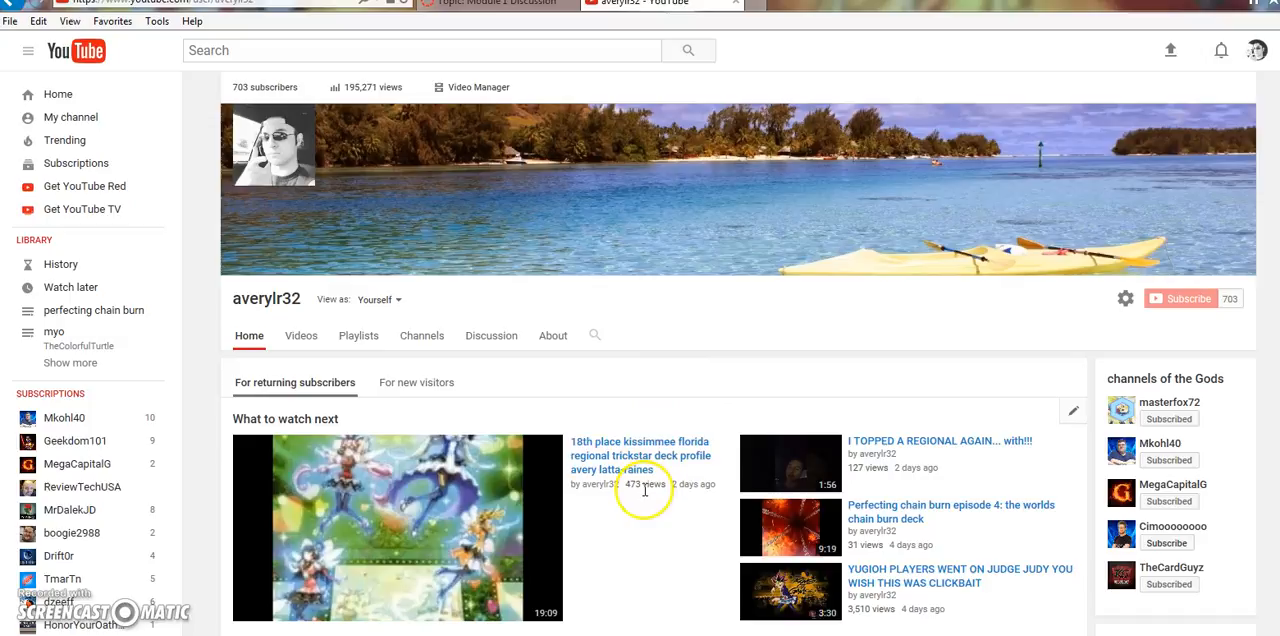
{"action": "mouse_move", "coordinate": [957, 464]}
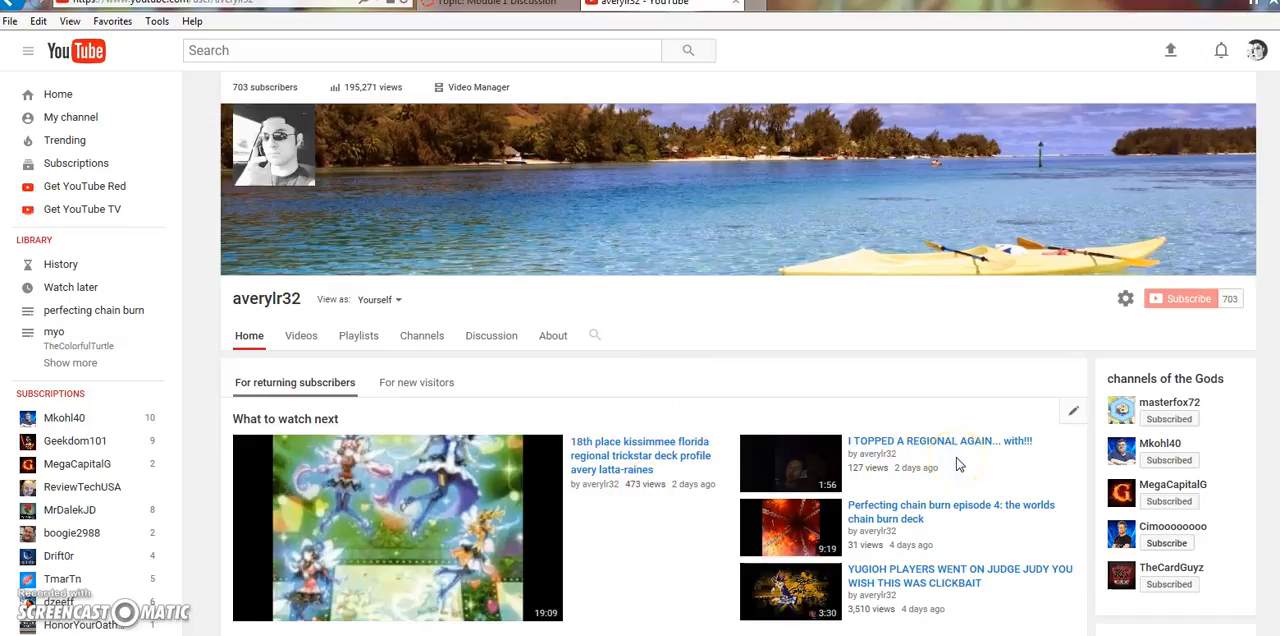
{"action": "mouse_move", "coordinate": [520, 518]}
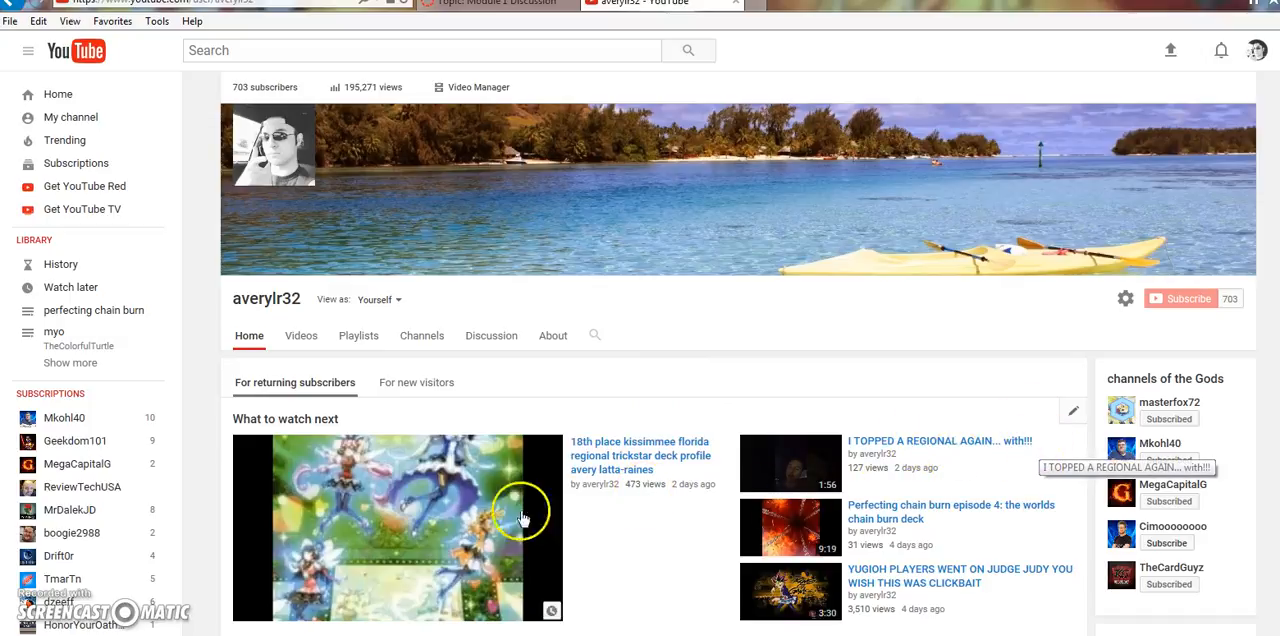
{"action": "mouse_move", "coordinate": [993, 456]}
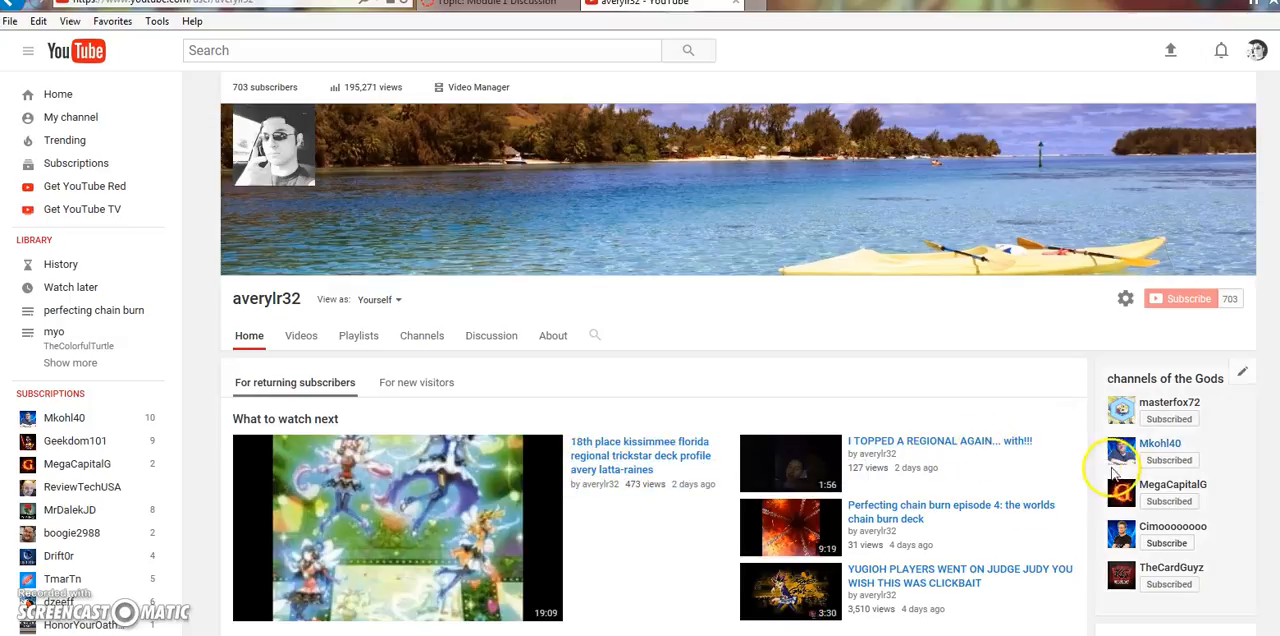
{"action": "mouse_move", "coordinate": [740, 465]}
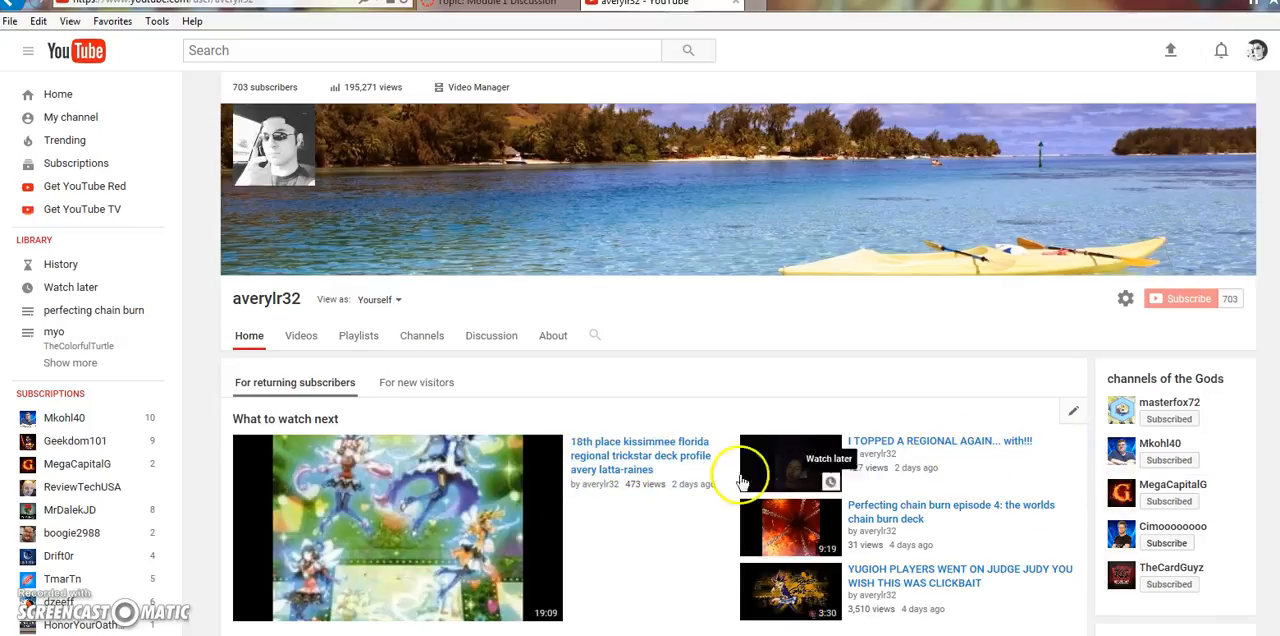
{"action": "mouse_move", "coordinate": [680, 475]}
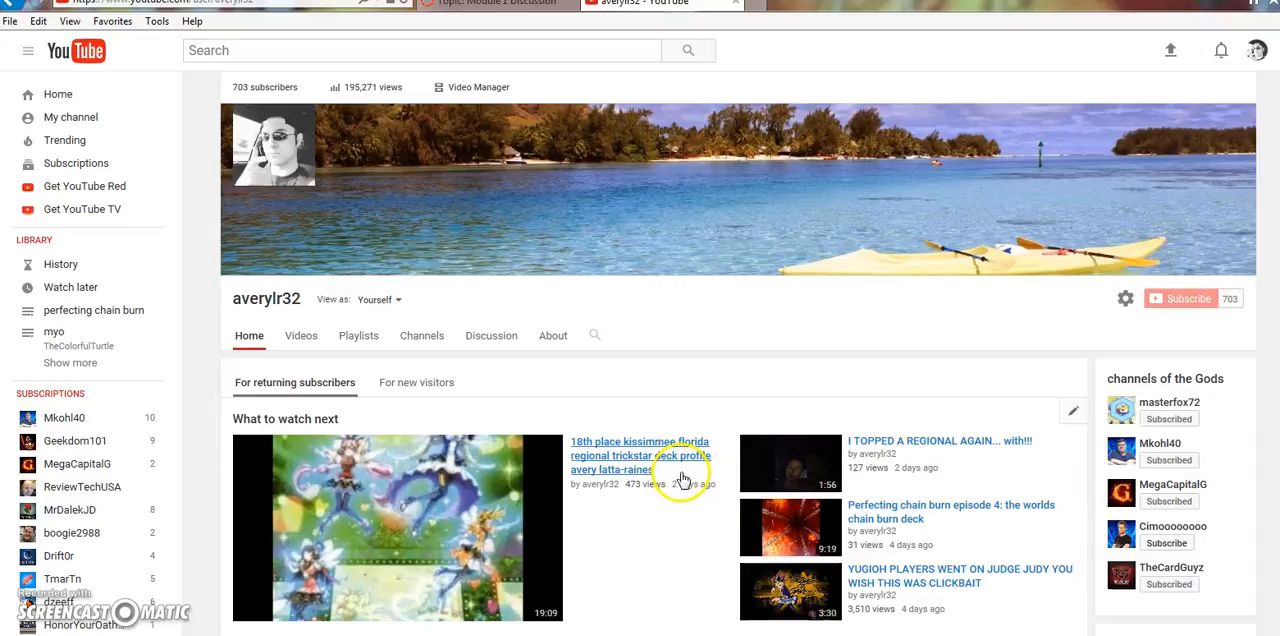
{"action": "mouse_move", "coordinate": [683, 485]}
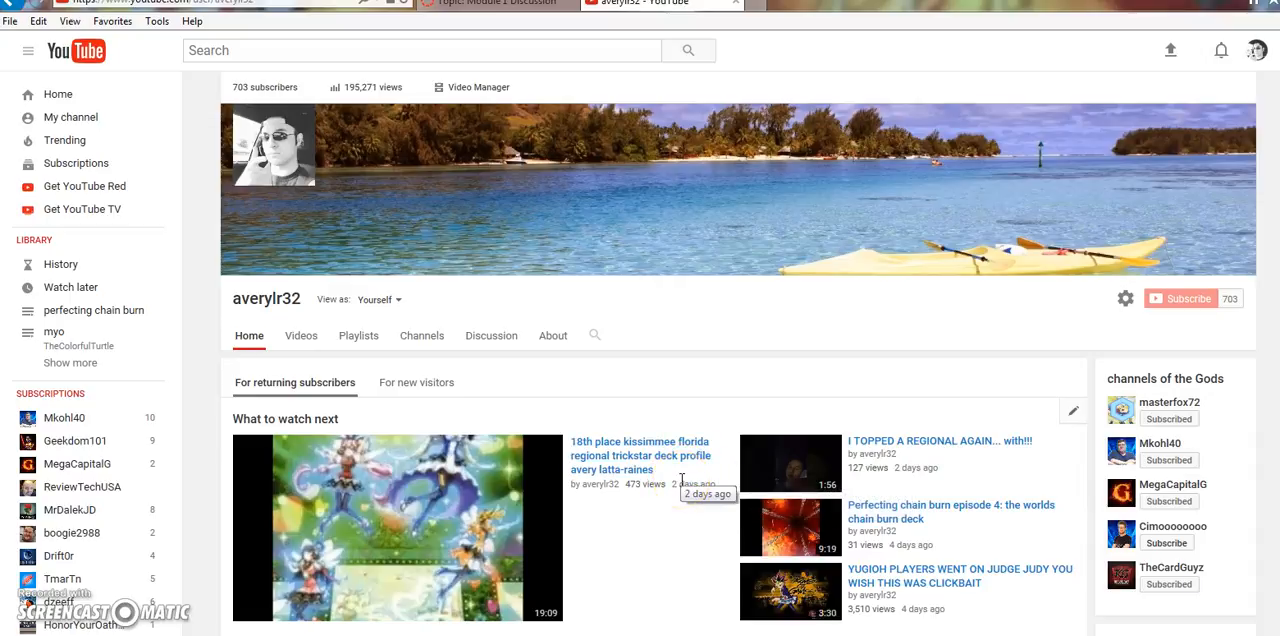
{"action": "mouse_move", "coordinate": [683, 517]}
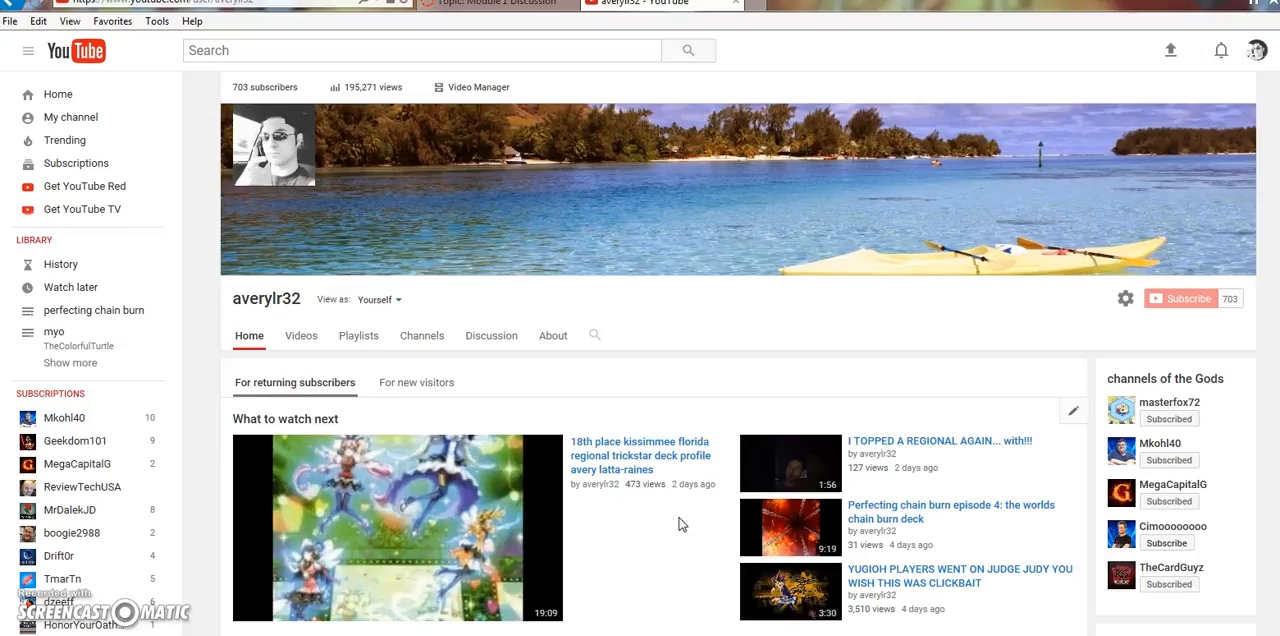
{"action": "mouse_move", "coordinate": [984, 608]}
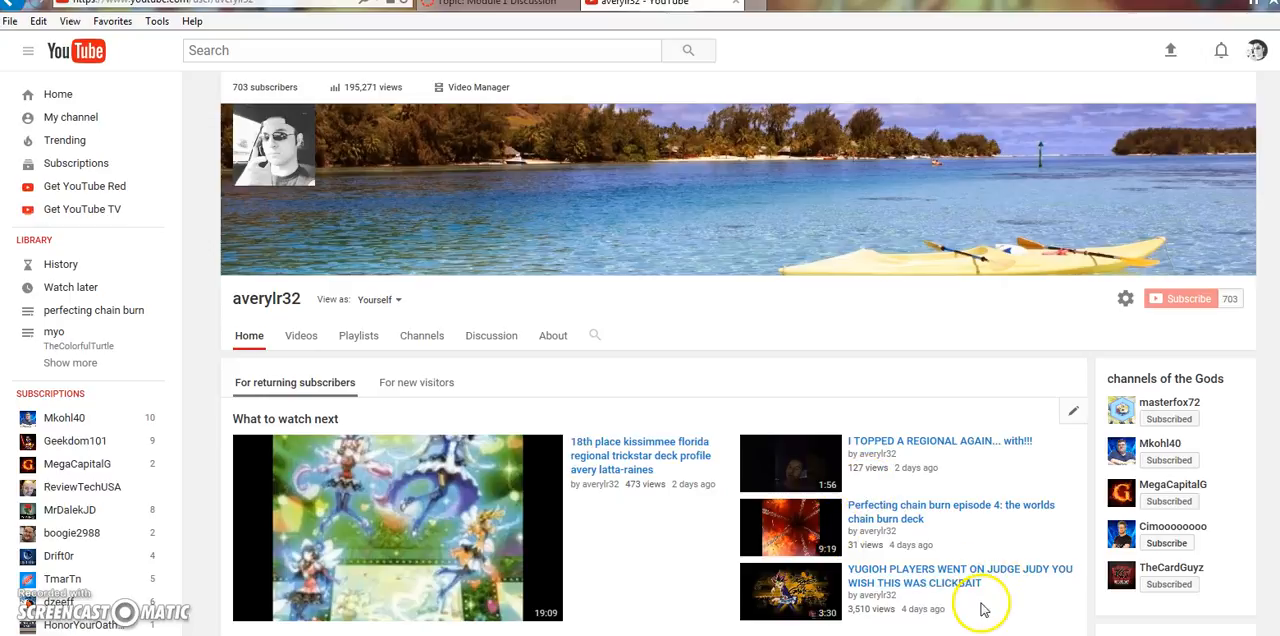
{"action": "mouse_move", "coordinate": [960, 576]}
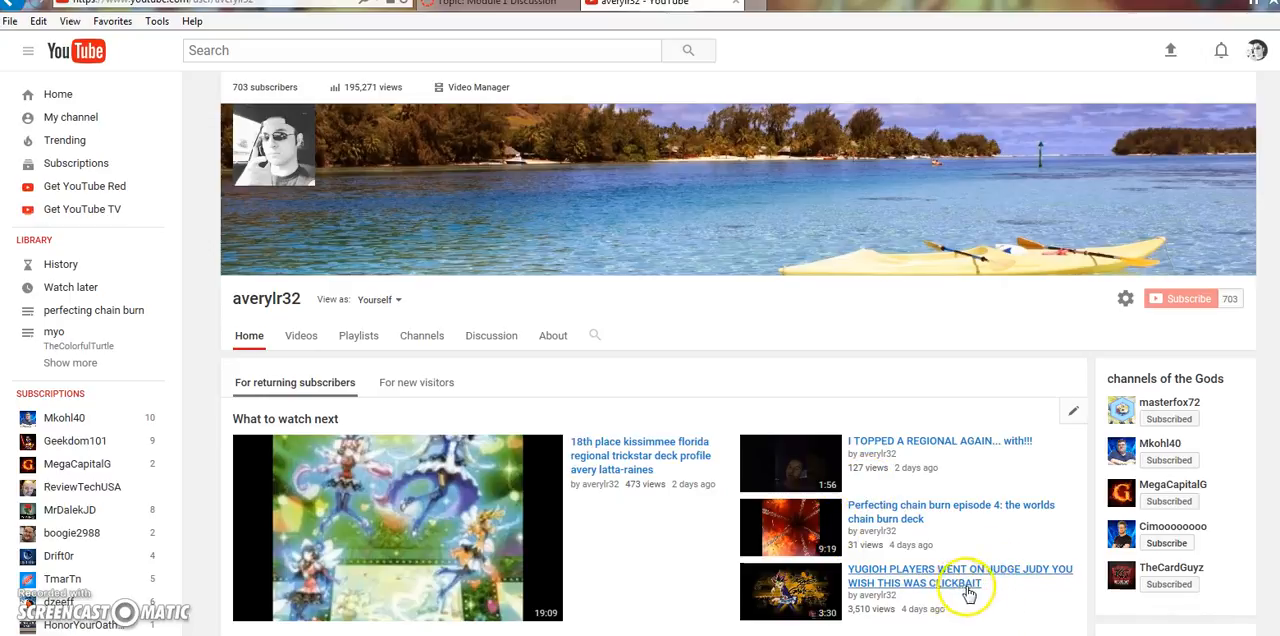
{"action": "mouse_move", "coordinate": [1005, 590]}
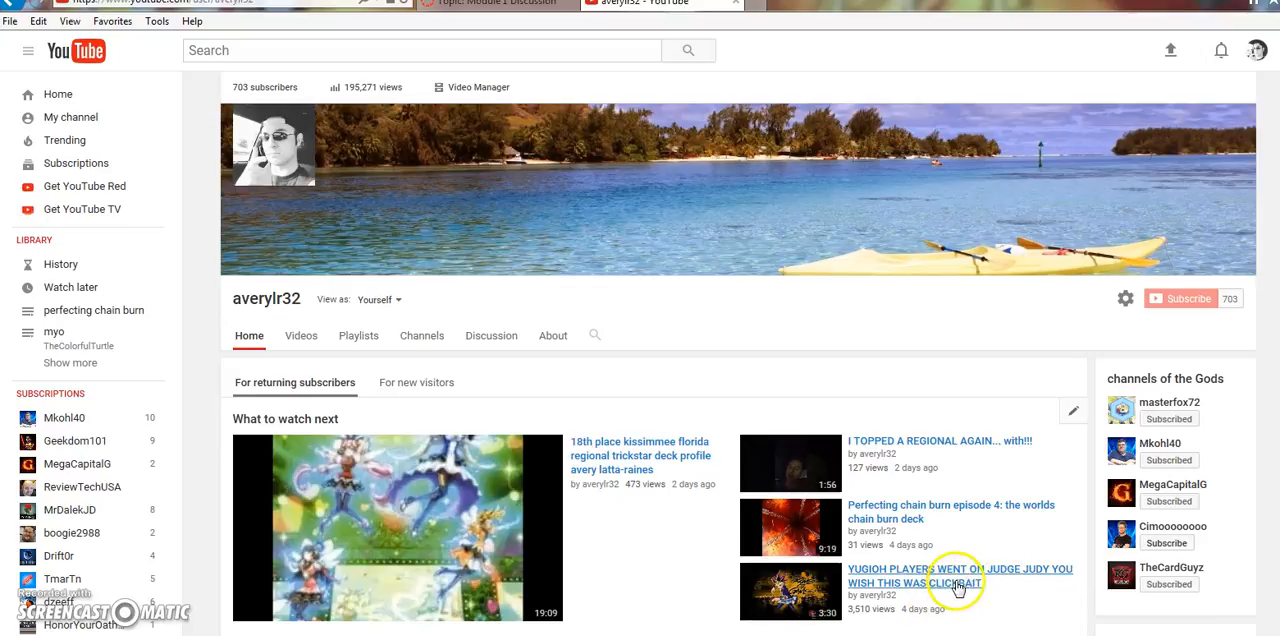
{"action": "mouse_move", "coordinate": [960, 597]}
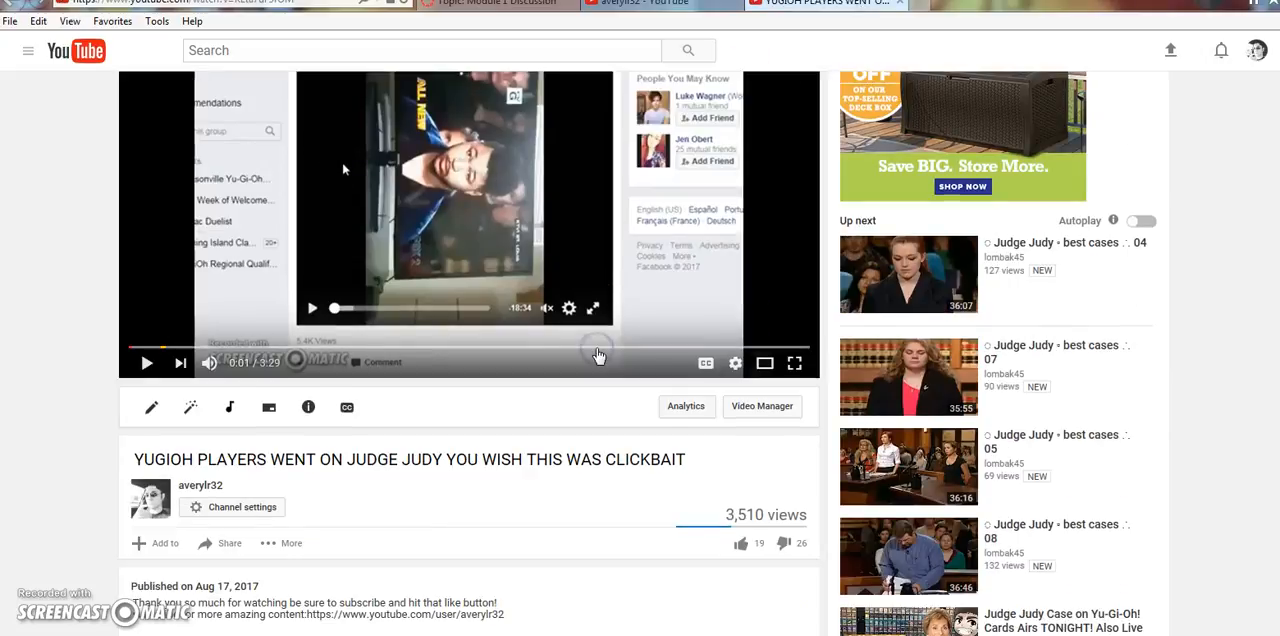
{"action": "mouse_move", "coordinate": [320, 540]}
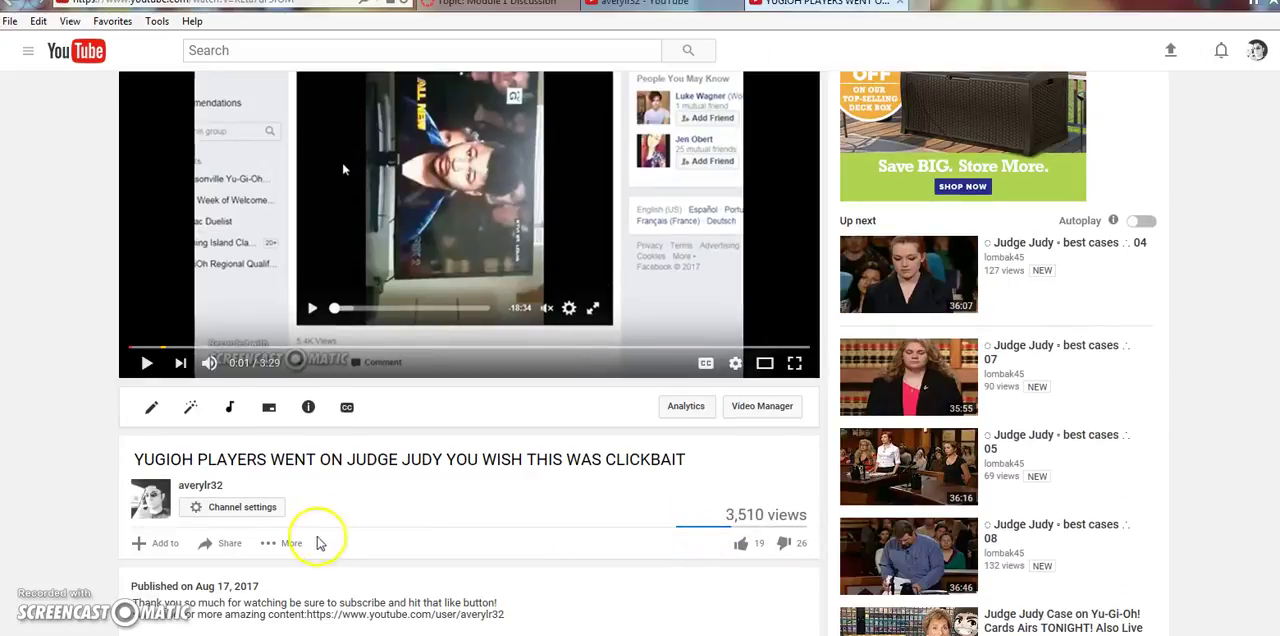
{"action": "mouse_move", "coordinate": [15, 413]}
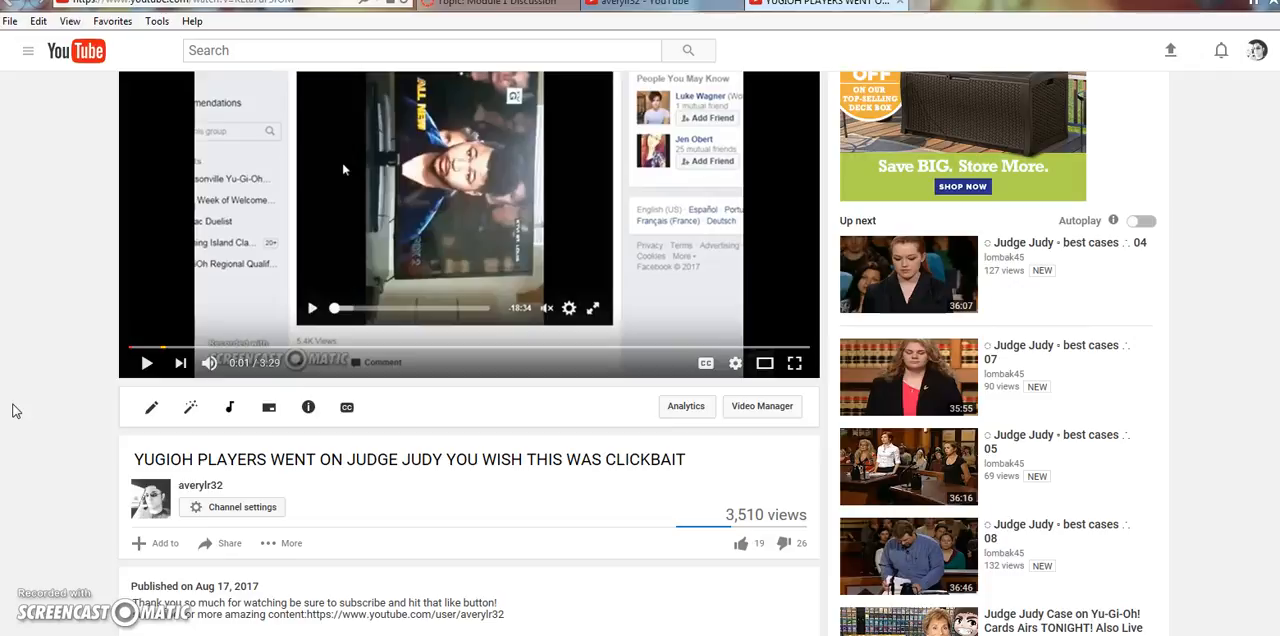
{"action": "mouse_move", "coordinate": [735, 475]}
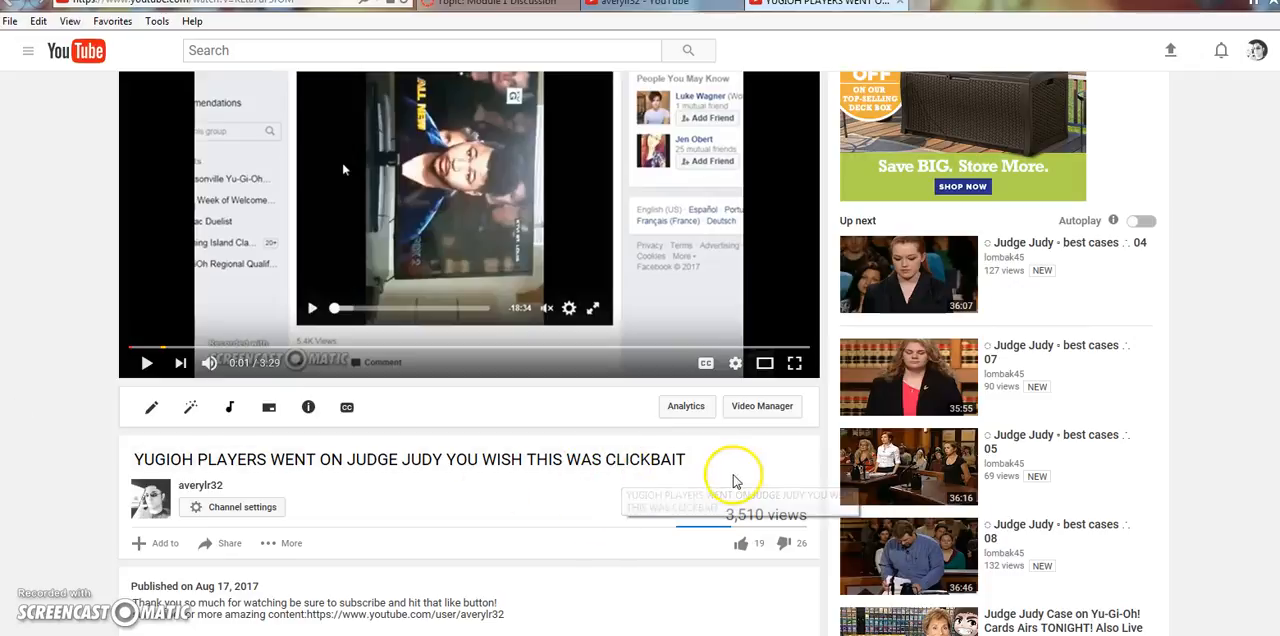
{"action": "mouse_move", "coordinate": [645, 507]}
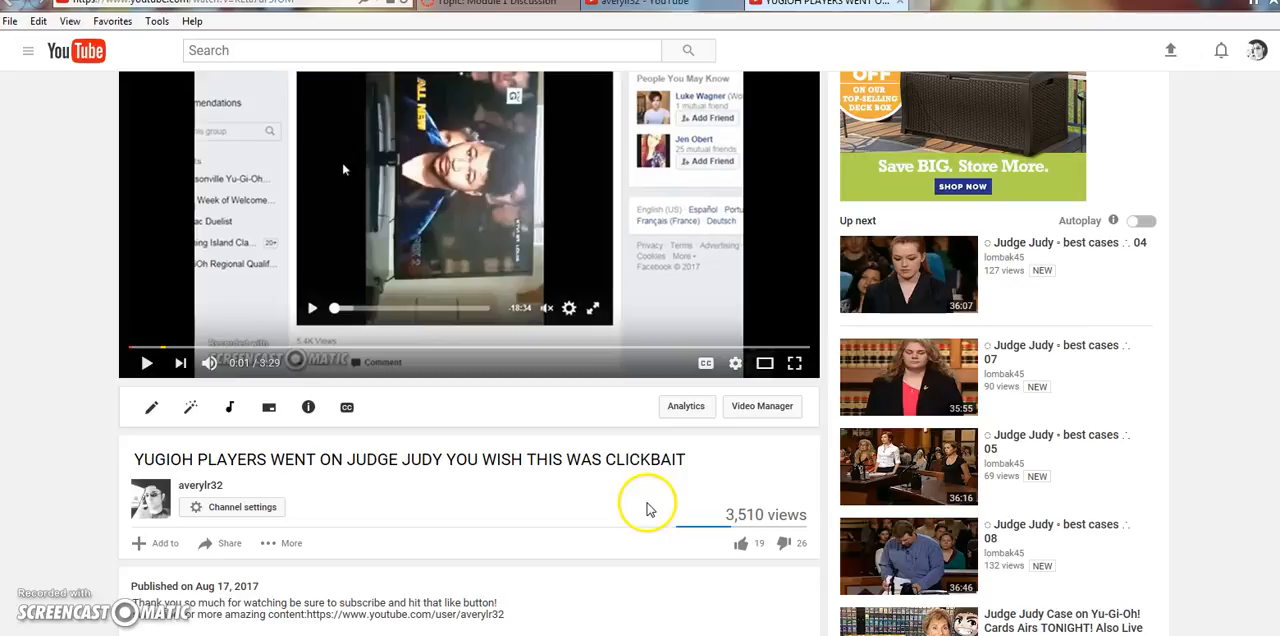
{"action": "mouse_move", "coordinate": [560, 520]}
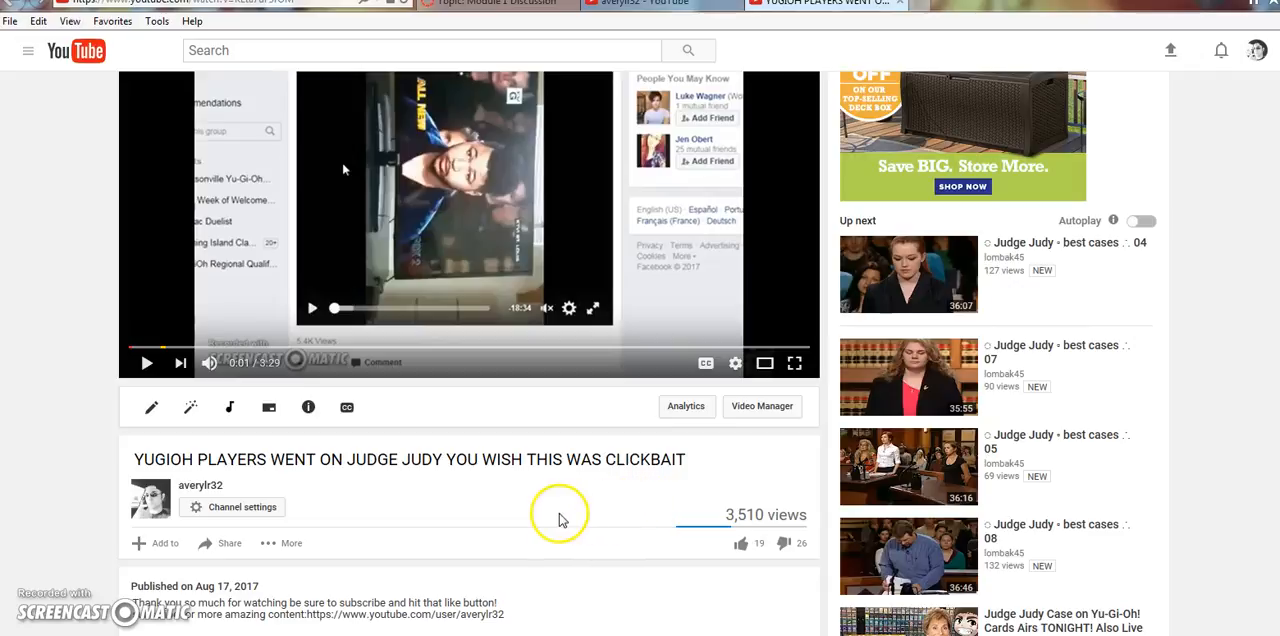
Scroll through the Judge Judy Yu-Gi-Oh video page and back to the top.
{"action": "scroll", "scroll_direction": "down", "scroll_amount": 3}
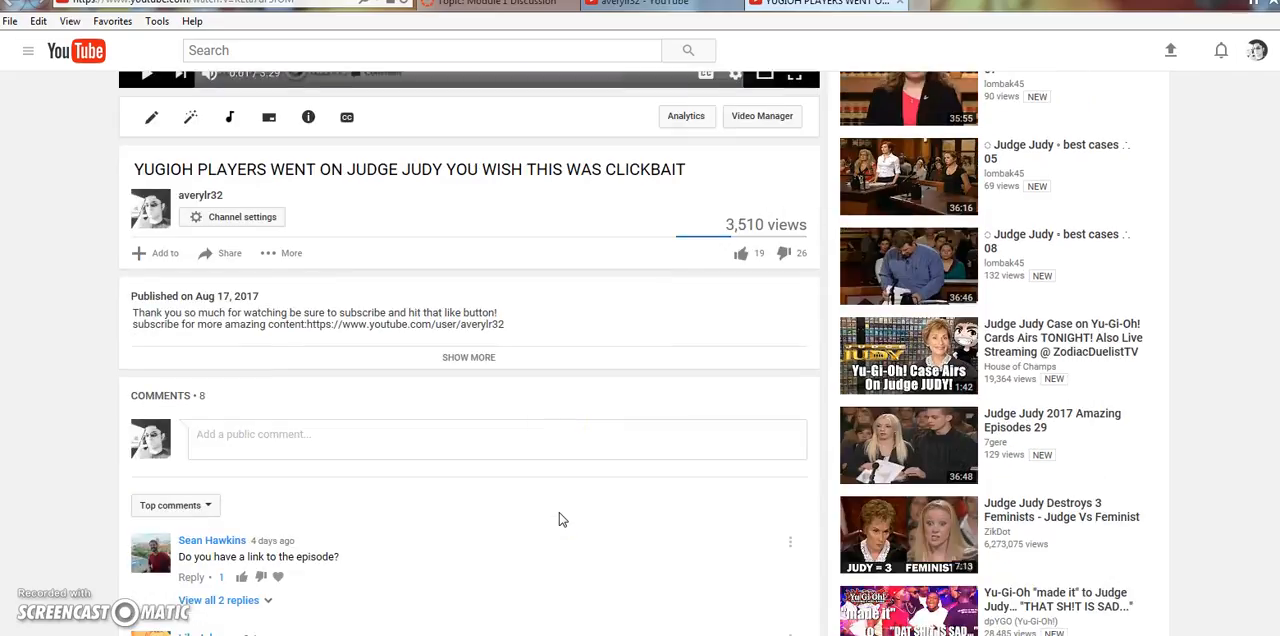
{"action": "scroll", "scroll_direction": "up", "scroll_amount": 3}
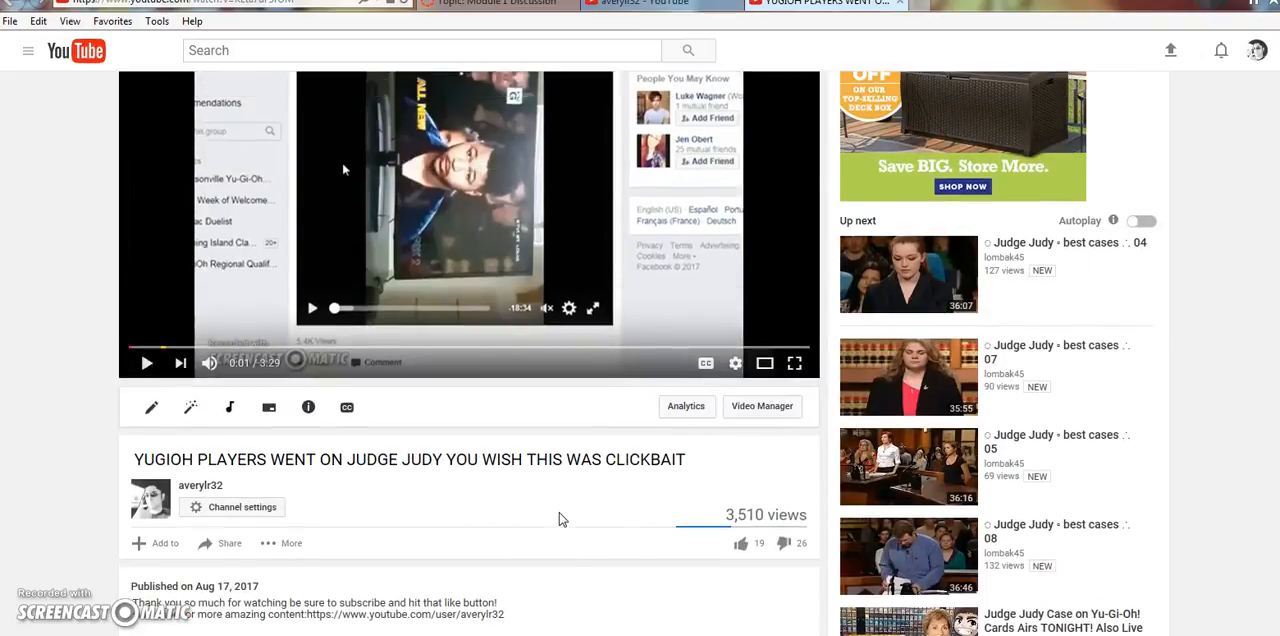
{"action": "mouse_move", "coordinate": [613, 487]}
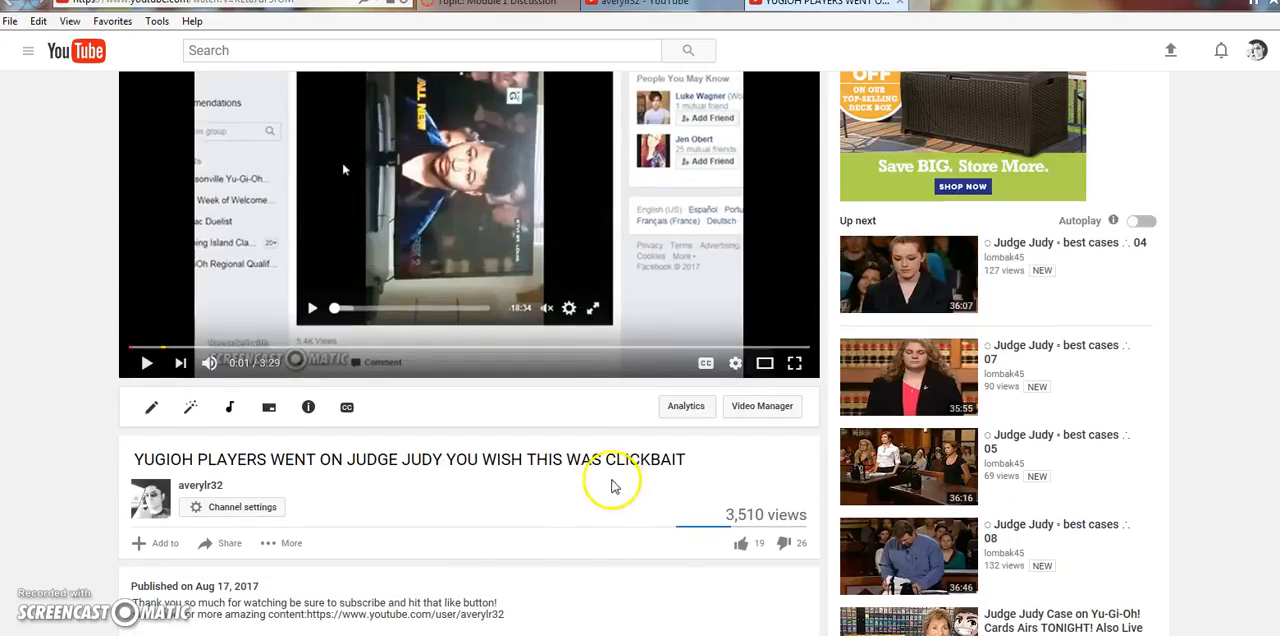
{"action": "mouse_move", "coordinate": [630, 537]}
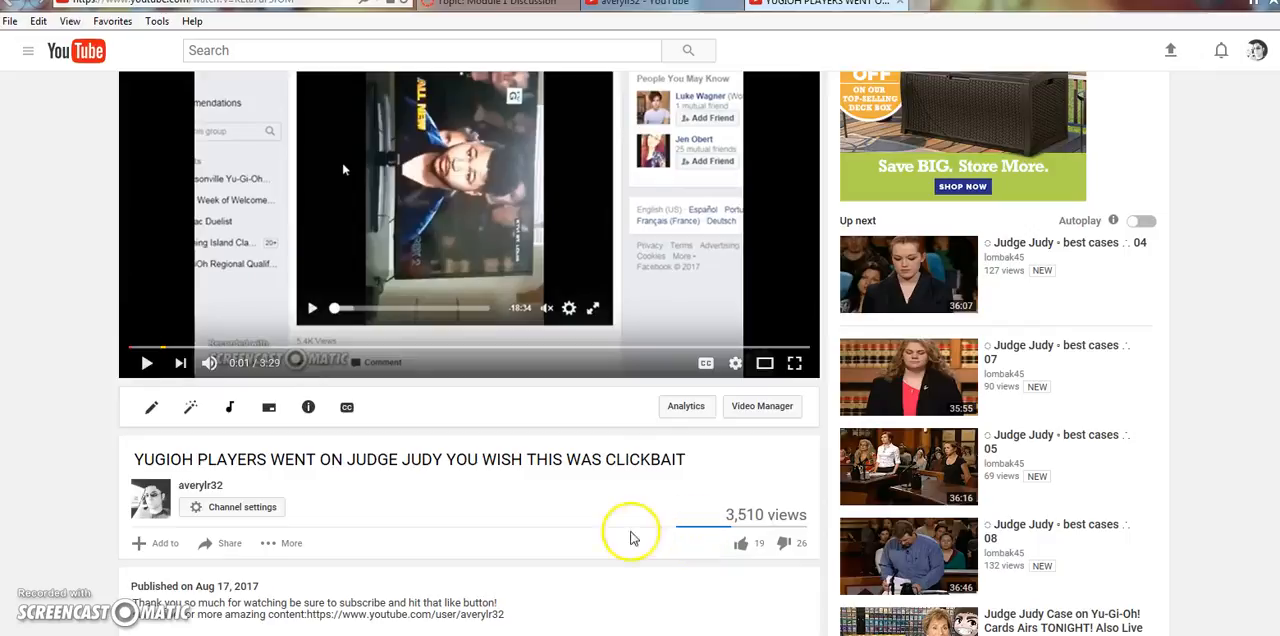
{"action": "scroll", "scroll_direction": "up", "scroll_amount": 3}
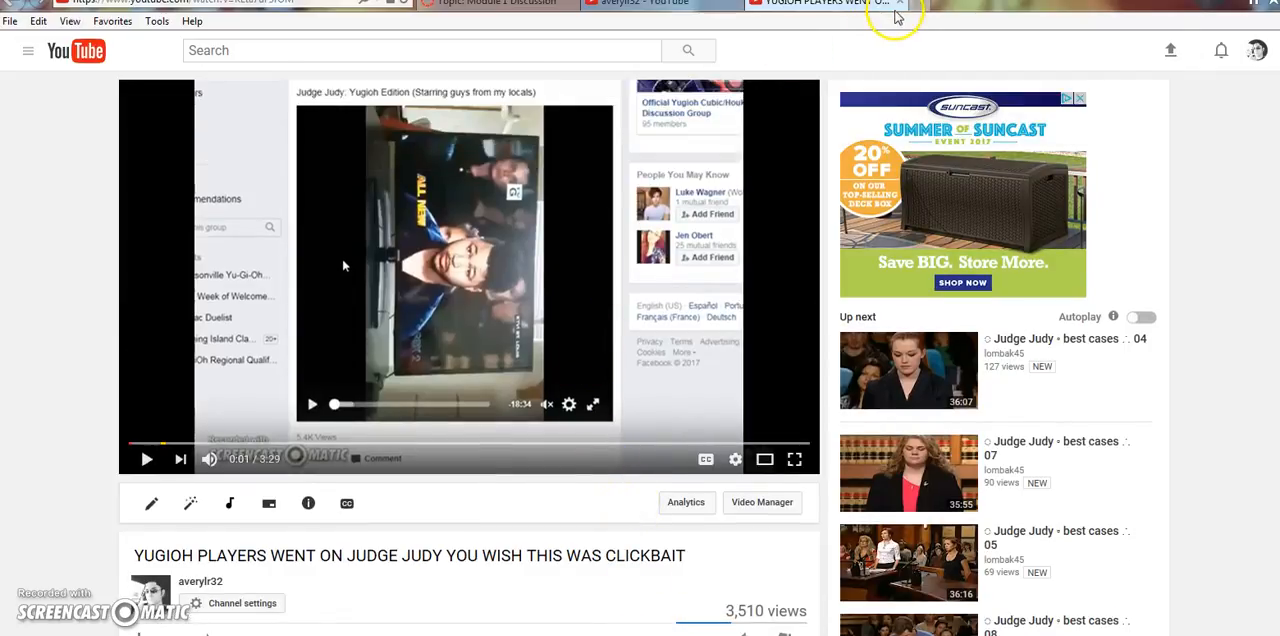
{"action": "mouse_move", "coordinate": [899, 3]}
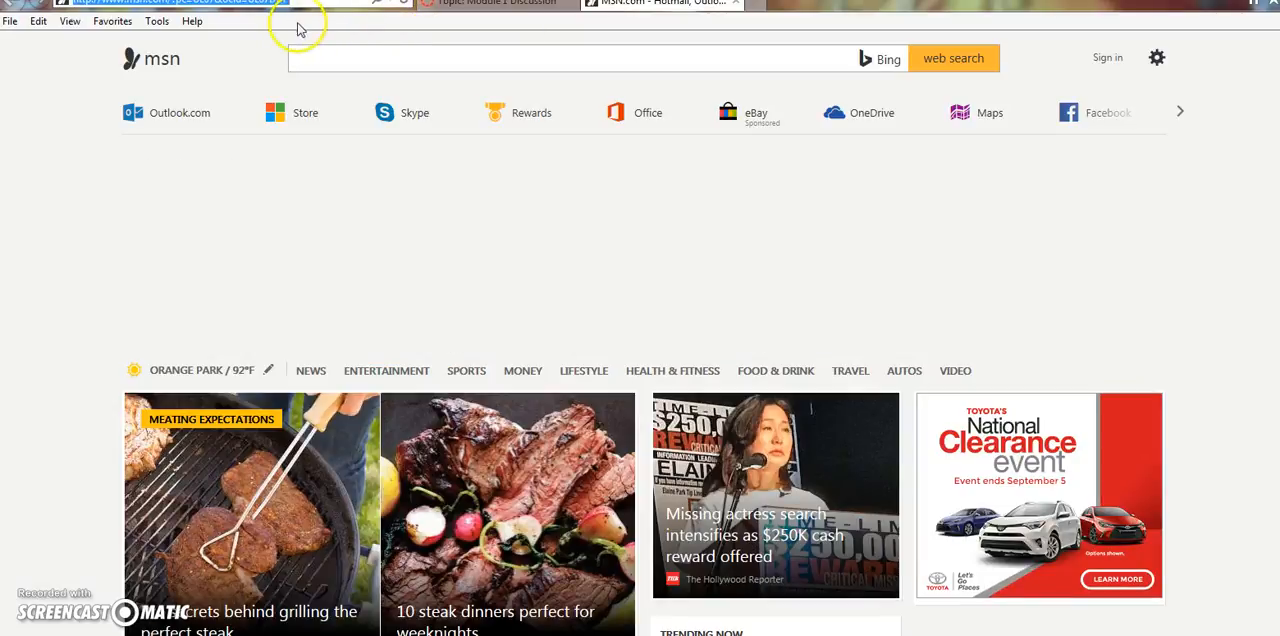
Load youtube.com in a new tab to reach the home page.
{"action": "left_click", "coordinate": [180, 3]}
{"action": "type", "text": "https://www.youtube.com/"}
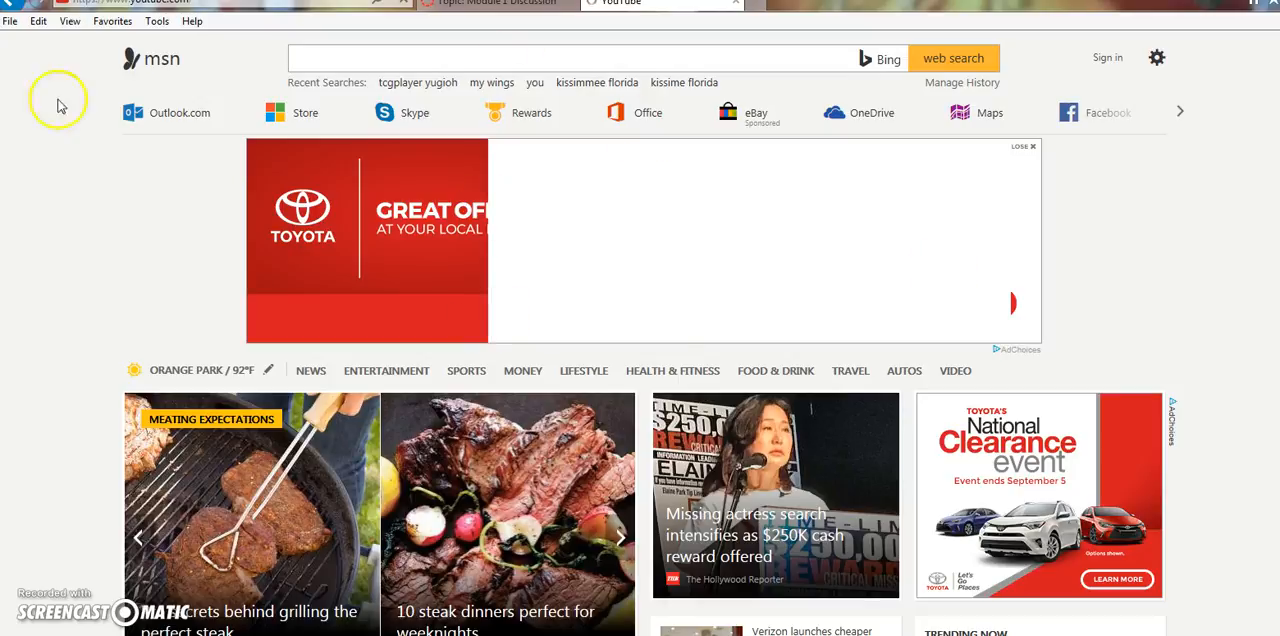
{"action": "left_click", "coordinate": [620, 3]}
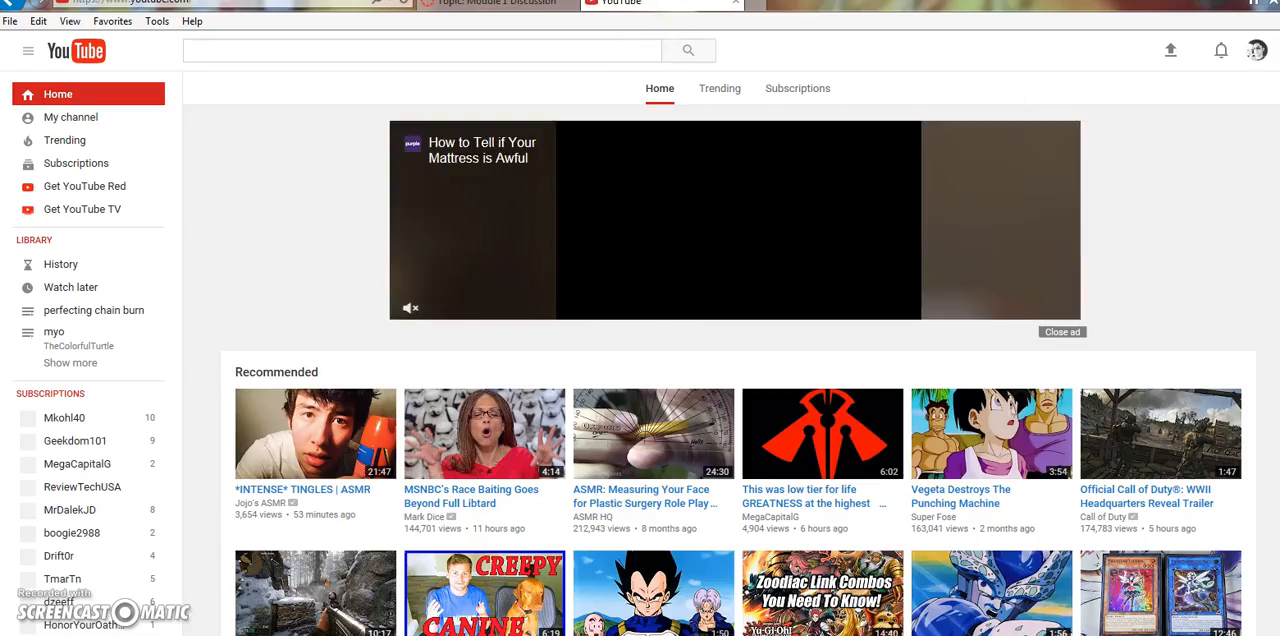
{"action": "mouse_move", "coordinate": [1258, 55]}
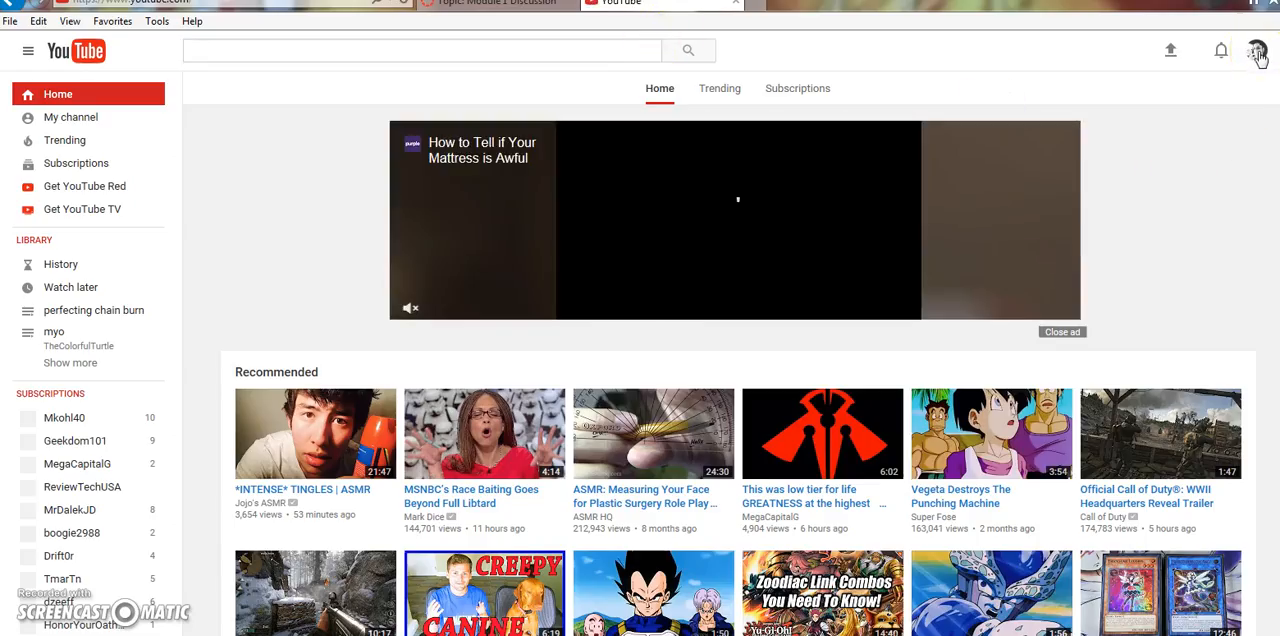
Open Creator Studio from the profile avatar's account menu.
{"action": "left_click", "coordinate": [1257, 50]}
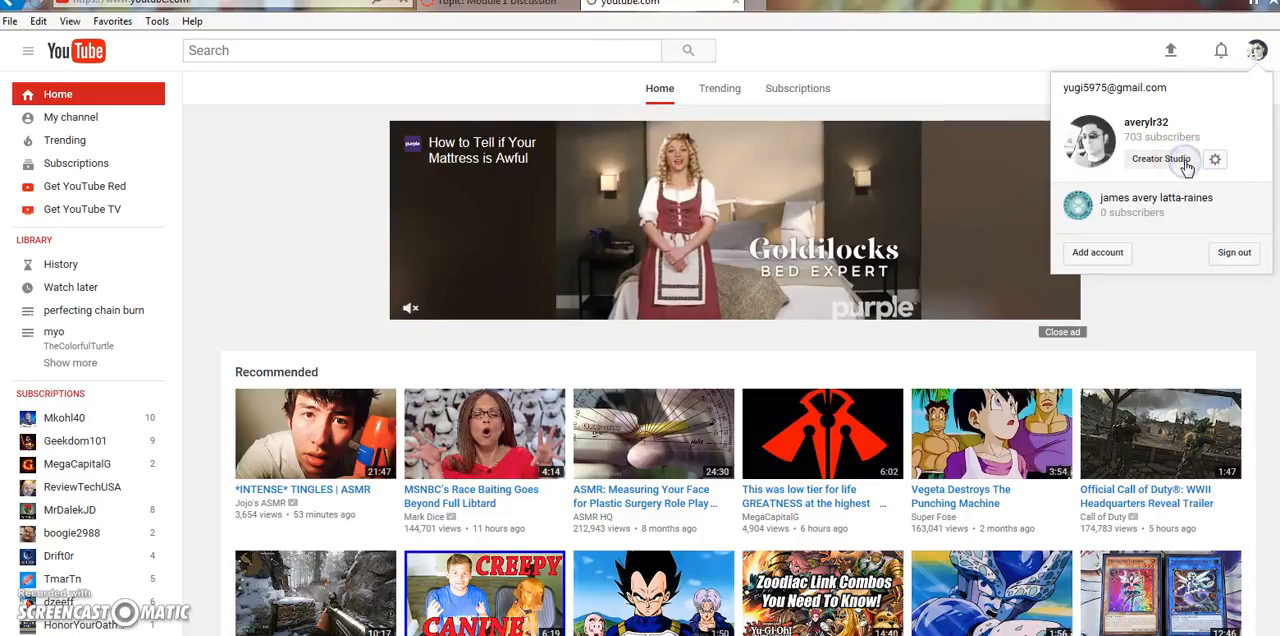
{"action": "left_click", "coordinate": [1160, 159]}
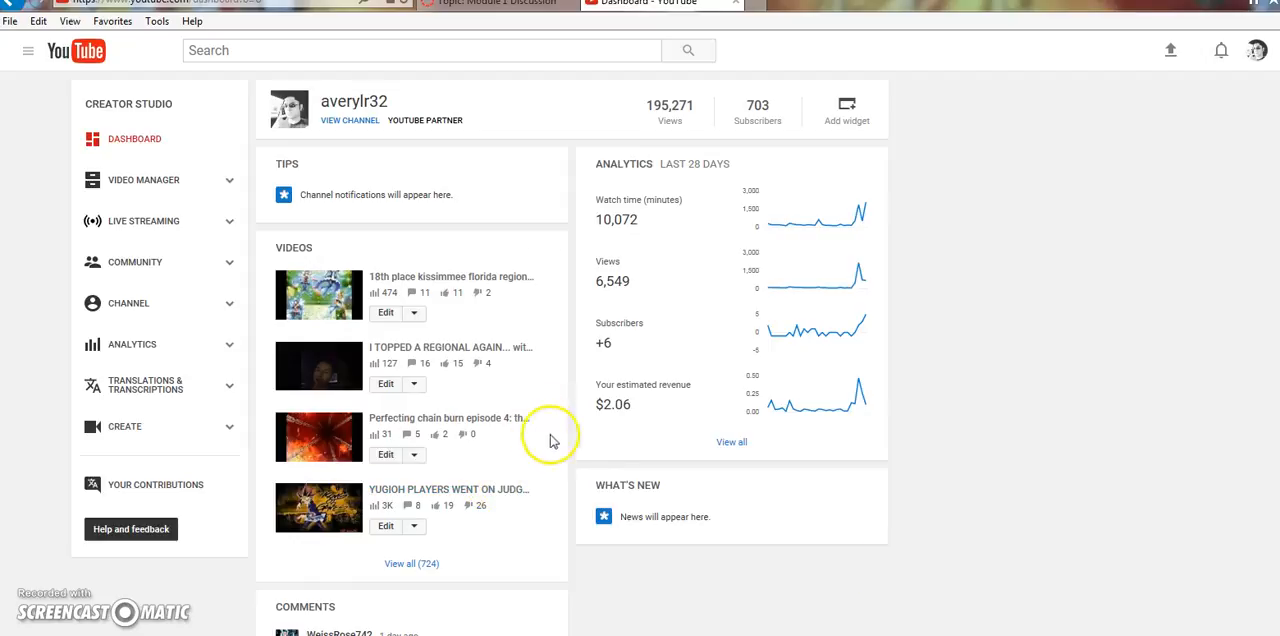
{"action": "mouse_move", "coordinate": [1115, 563]}
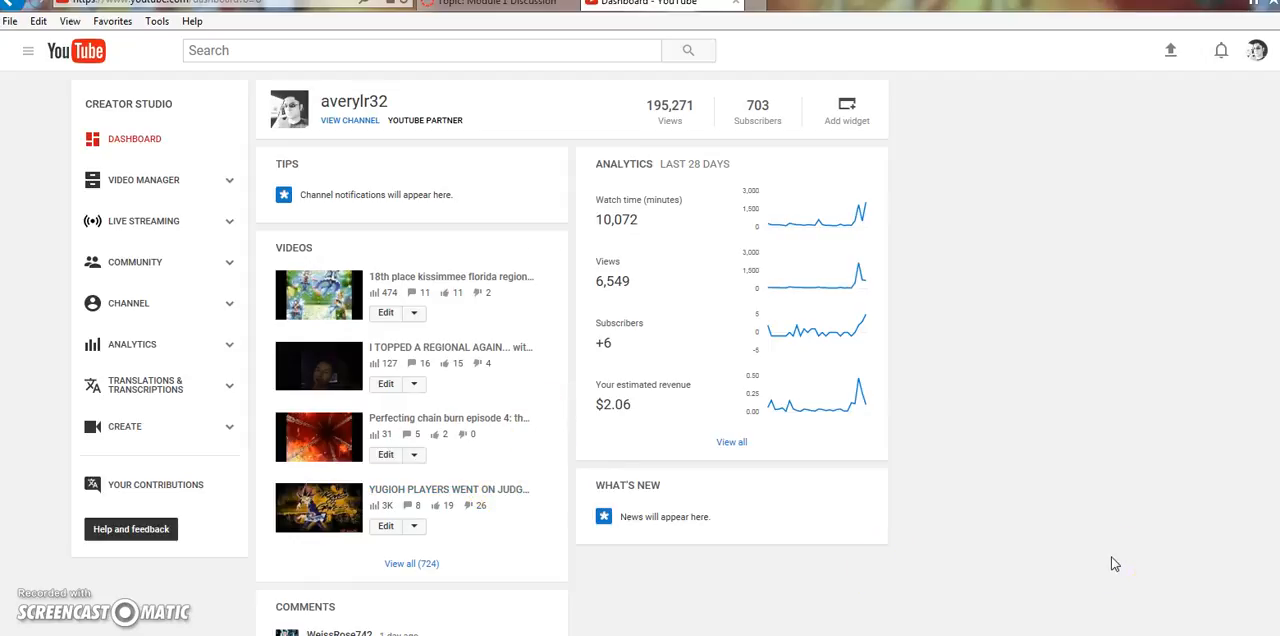
{"action": "mouse_move", "coordinate": [53, 171]}
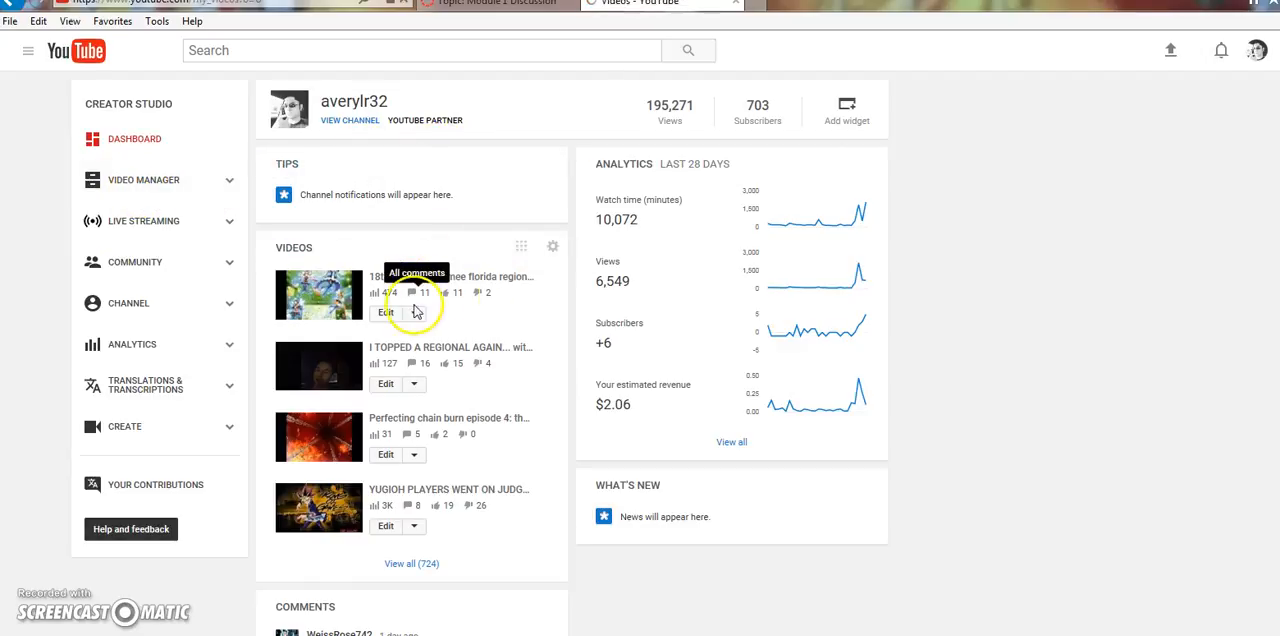
Open Video Manager to list all 724 uploaded videos.
{"action": "left_click", "coordinate": [143, 180]}
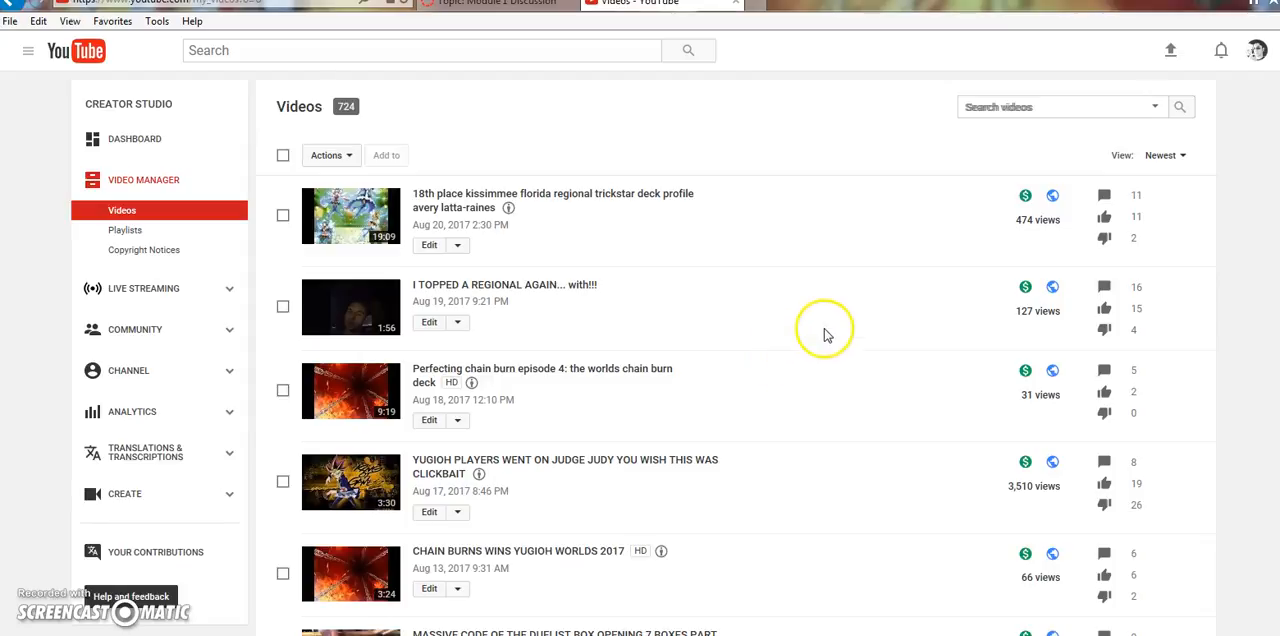
{"action": "mouse_move", "coordinate": [650, 235]}
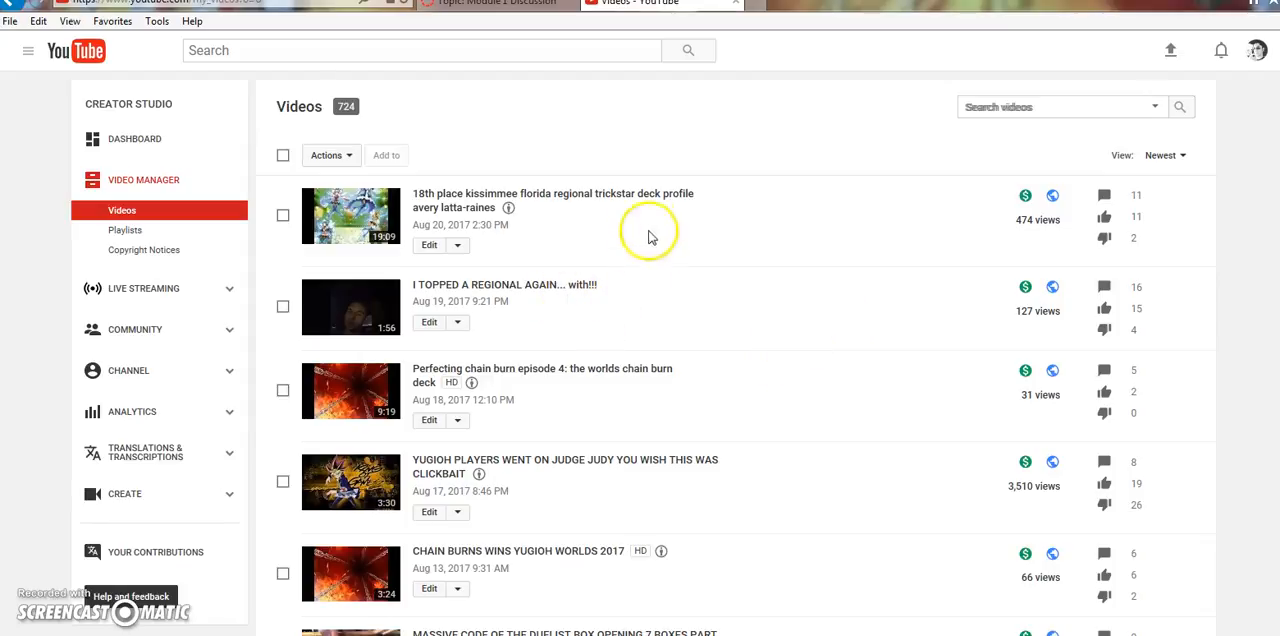
{"action": "mouse_move", "coordinate": [715, 600]}
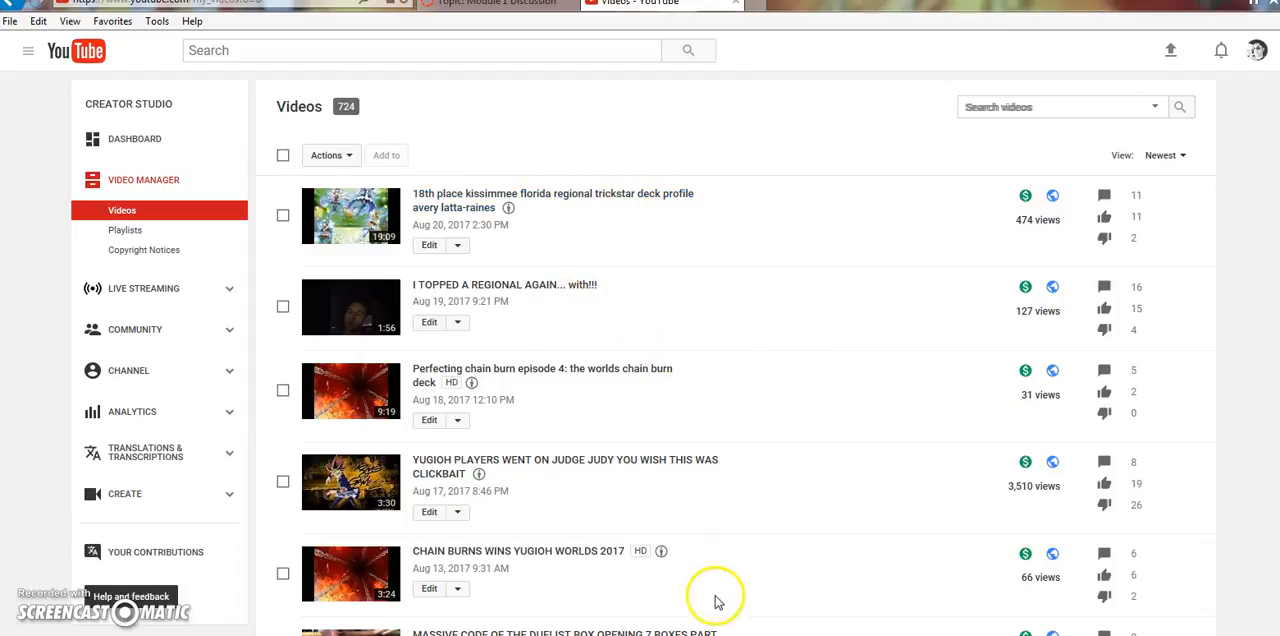
{"action": "mouse_move", "coordinate": [718, 602]}
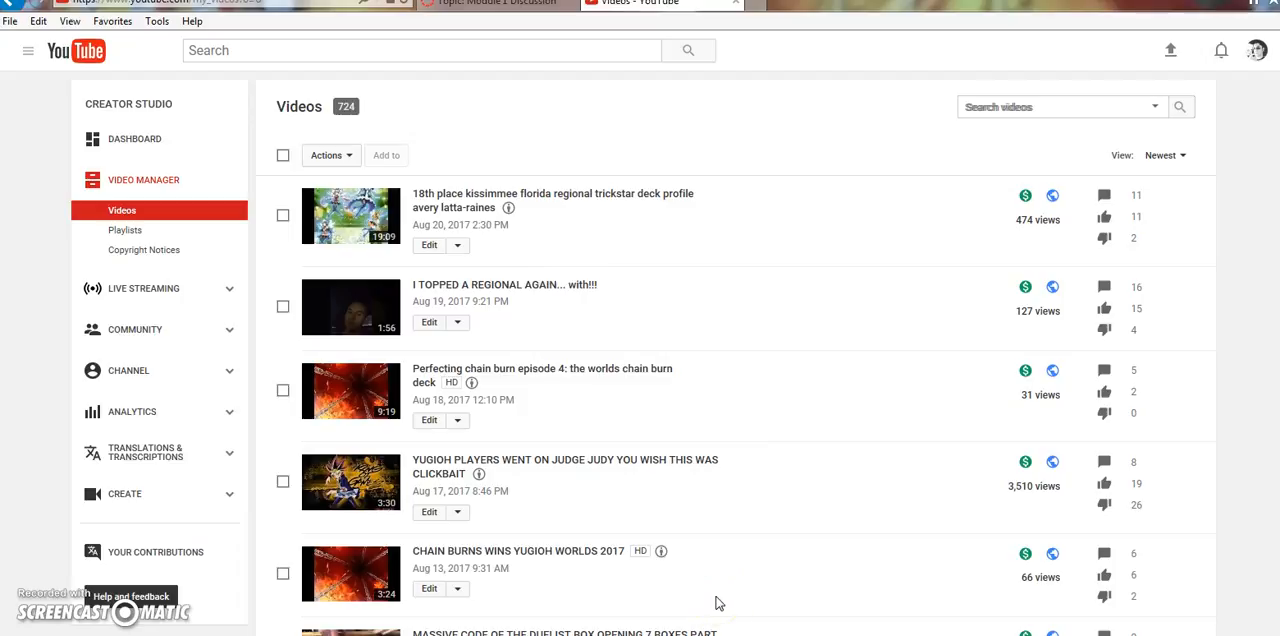